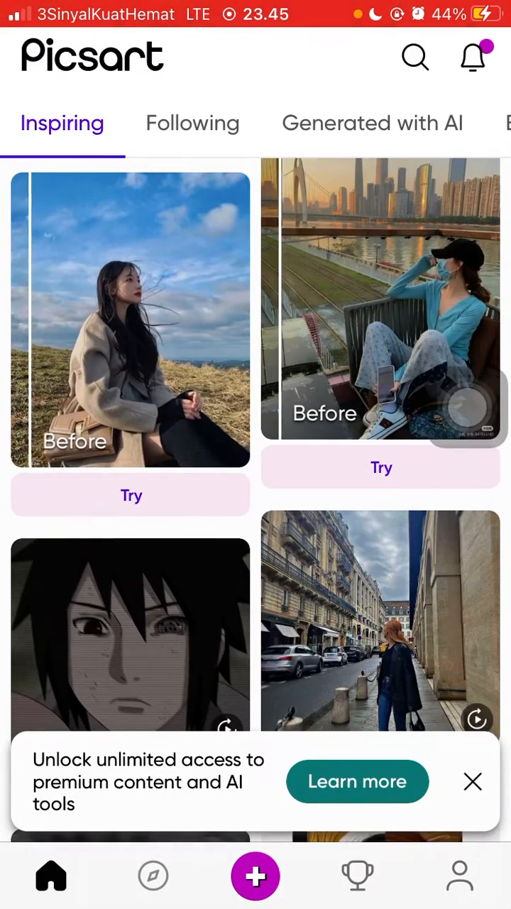
Start a new project from Picsart's + Create button.
scroll("down", 3)
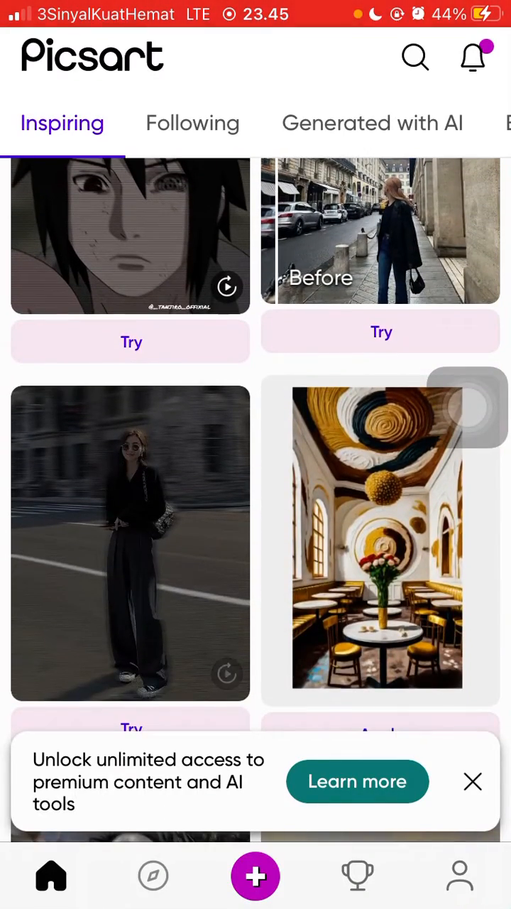
scroll("down", 3)
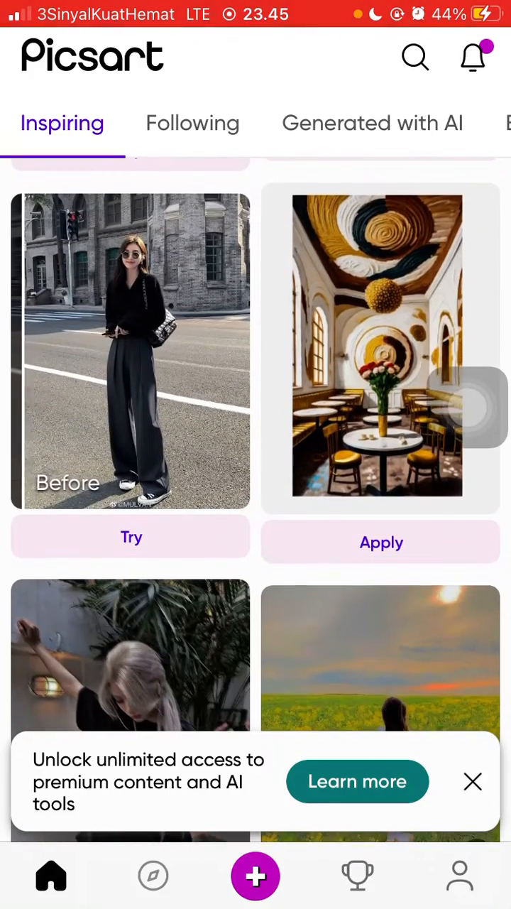
scroll("down", 3)
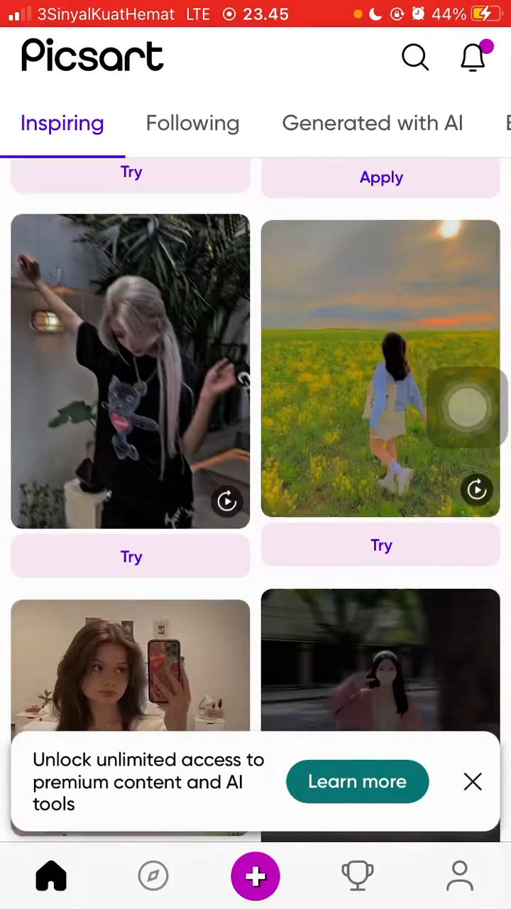
scroll("down", 3)
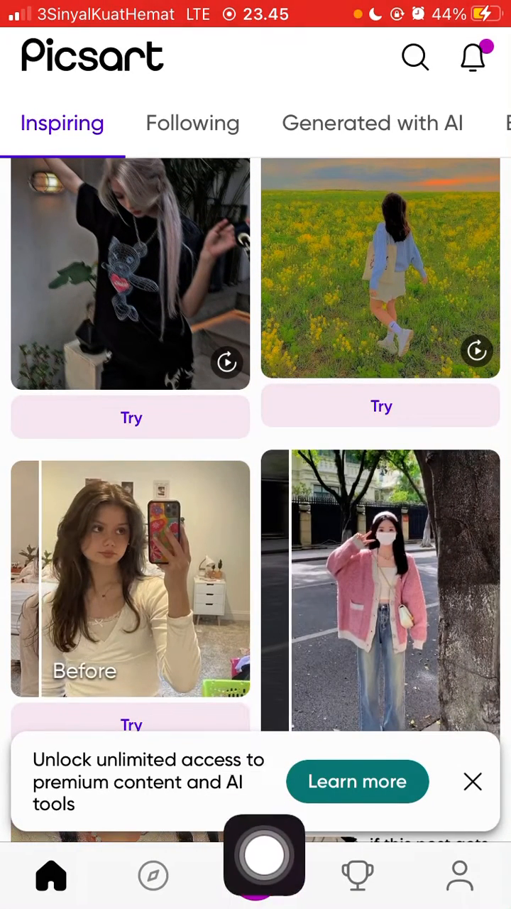
left_click(263, 855)
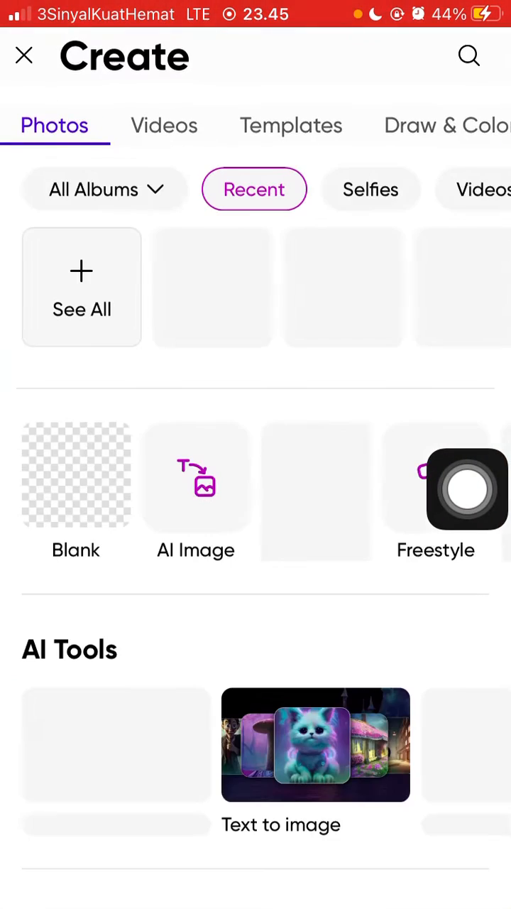
Scroll to Trending Backgrounds and choose the plain Color backgrounds collection.
scroll("down", 3)
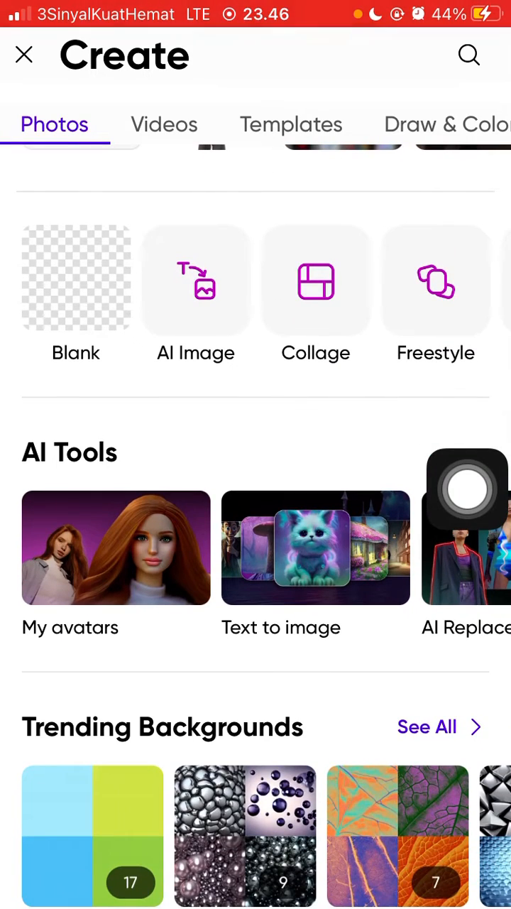
scroll("down", 3)
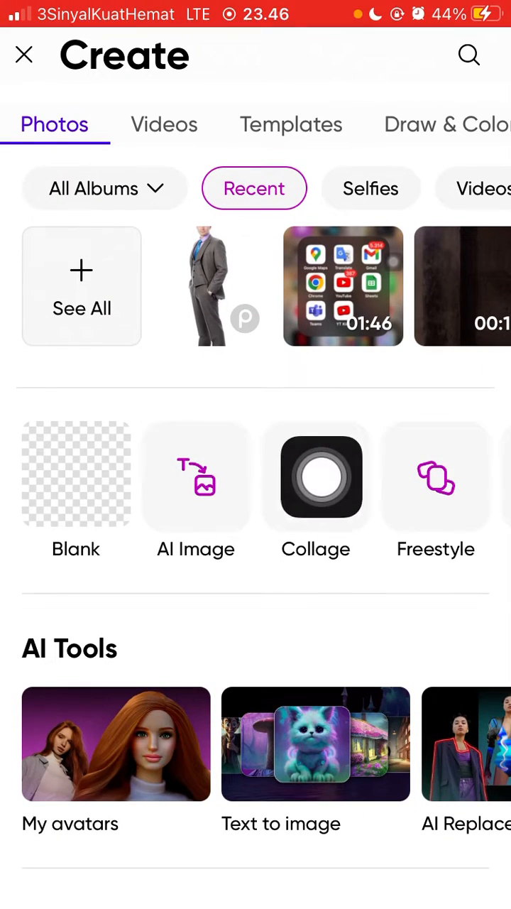
scroll("down", 3)
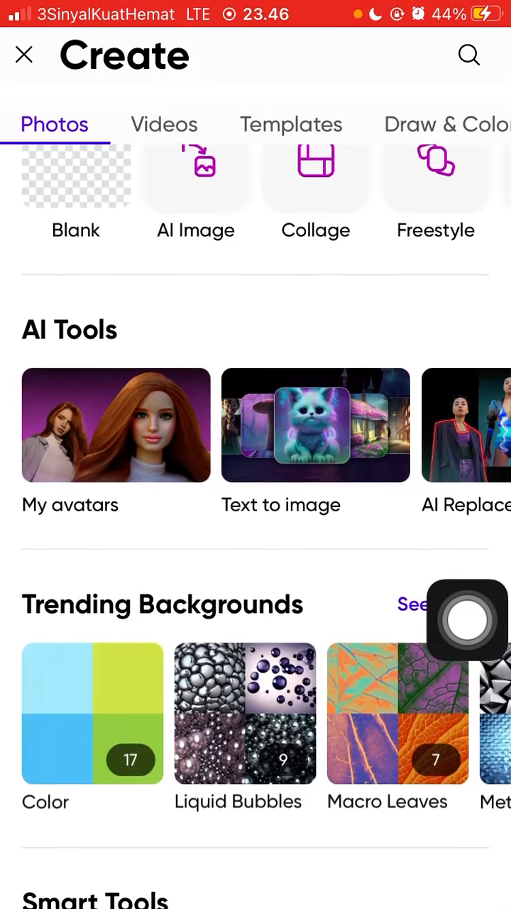
scroll("down", 3)
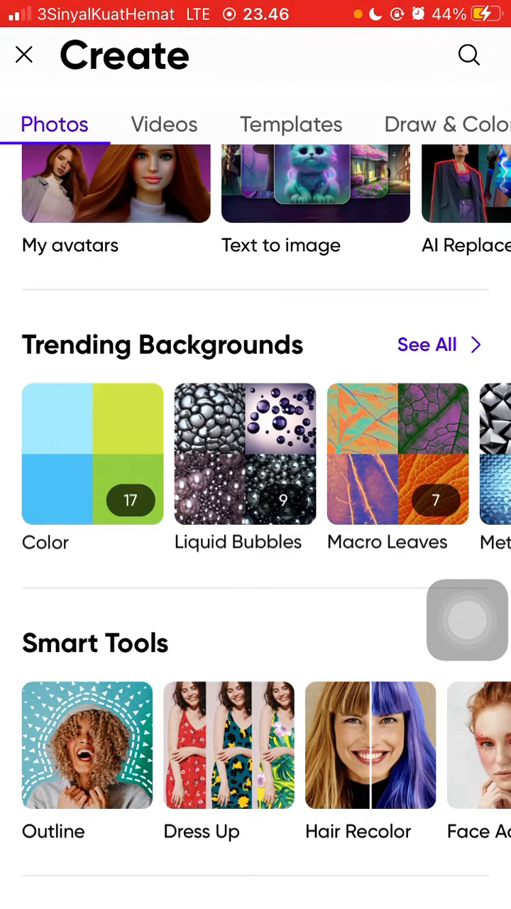
left_click(93, 454)
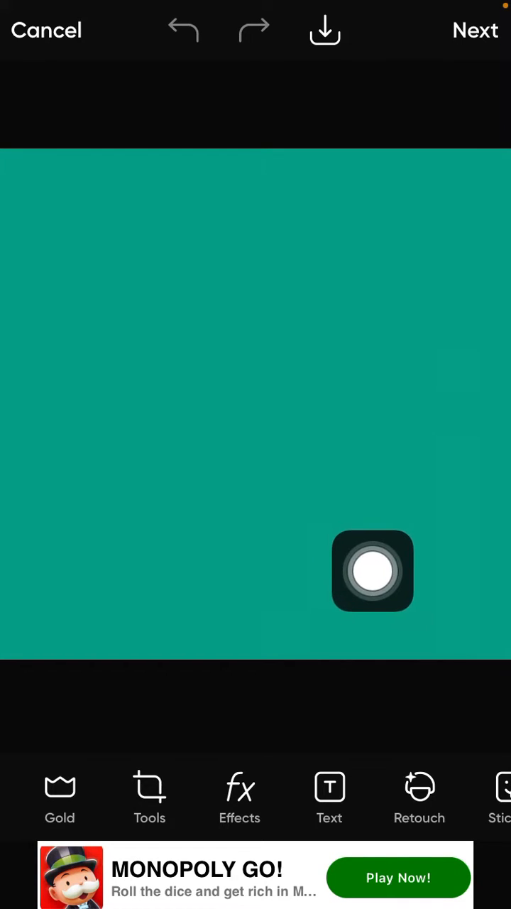
Pick the teal color background and bring up its export options via the download icon.
left_click_drag(372, 570, 339, 60)
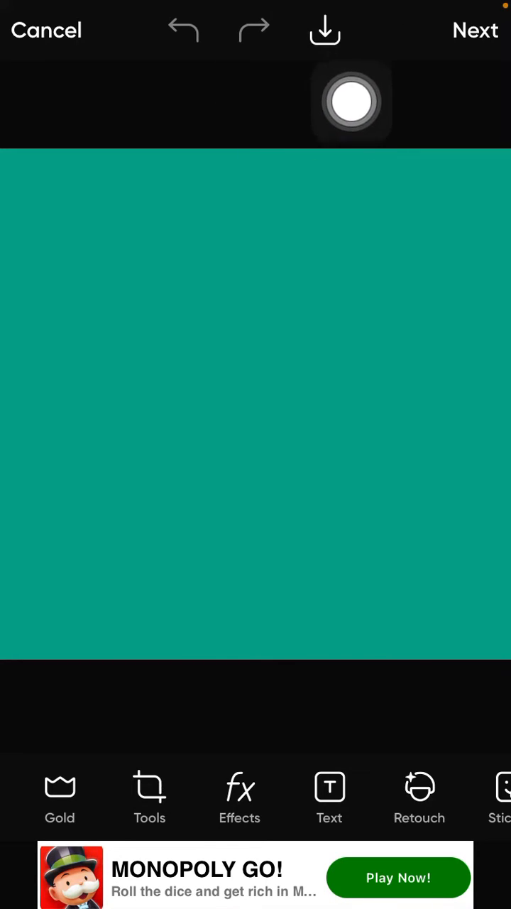
left_click(324, 30)
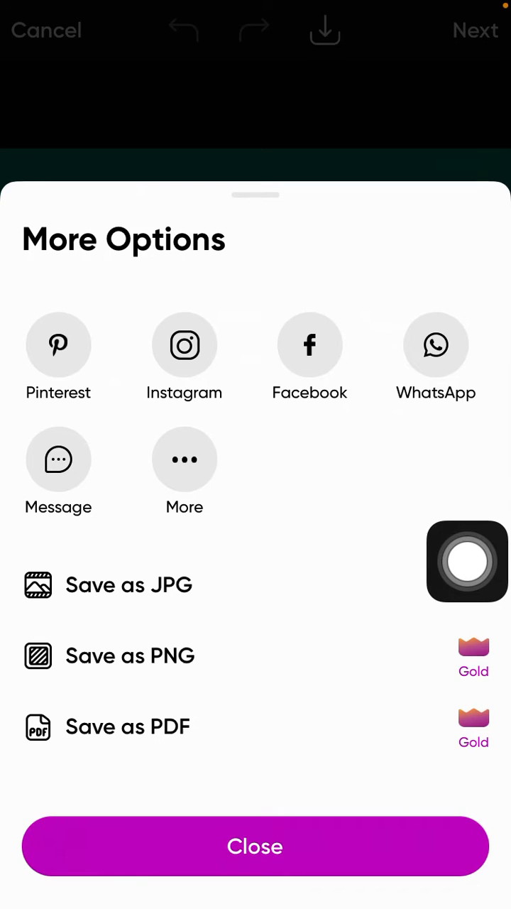
left_click(129, 585)
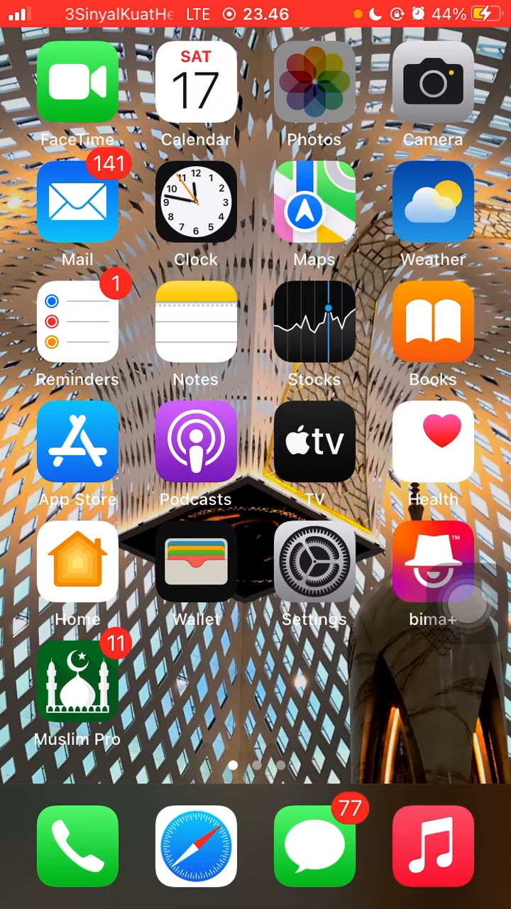
Open Photos to its Albums tab, where Recents shows the teal image.
left_click(314, 82)
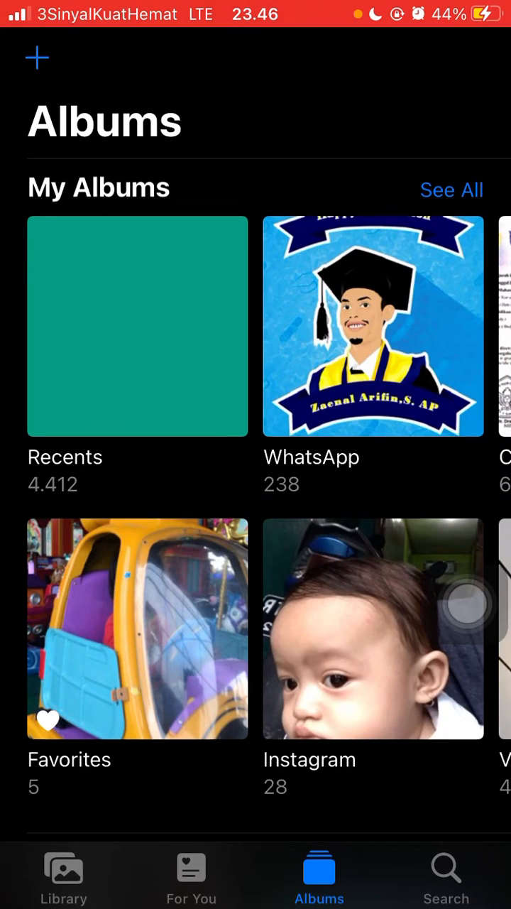